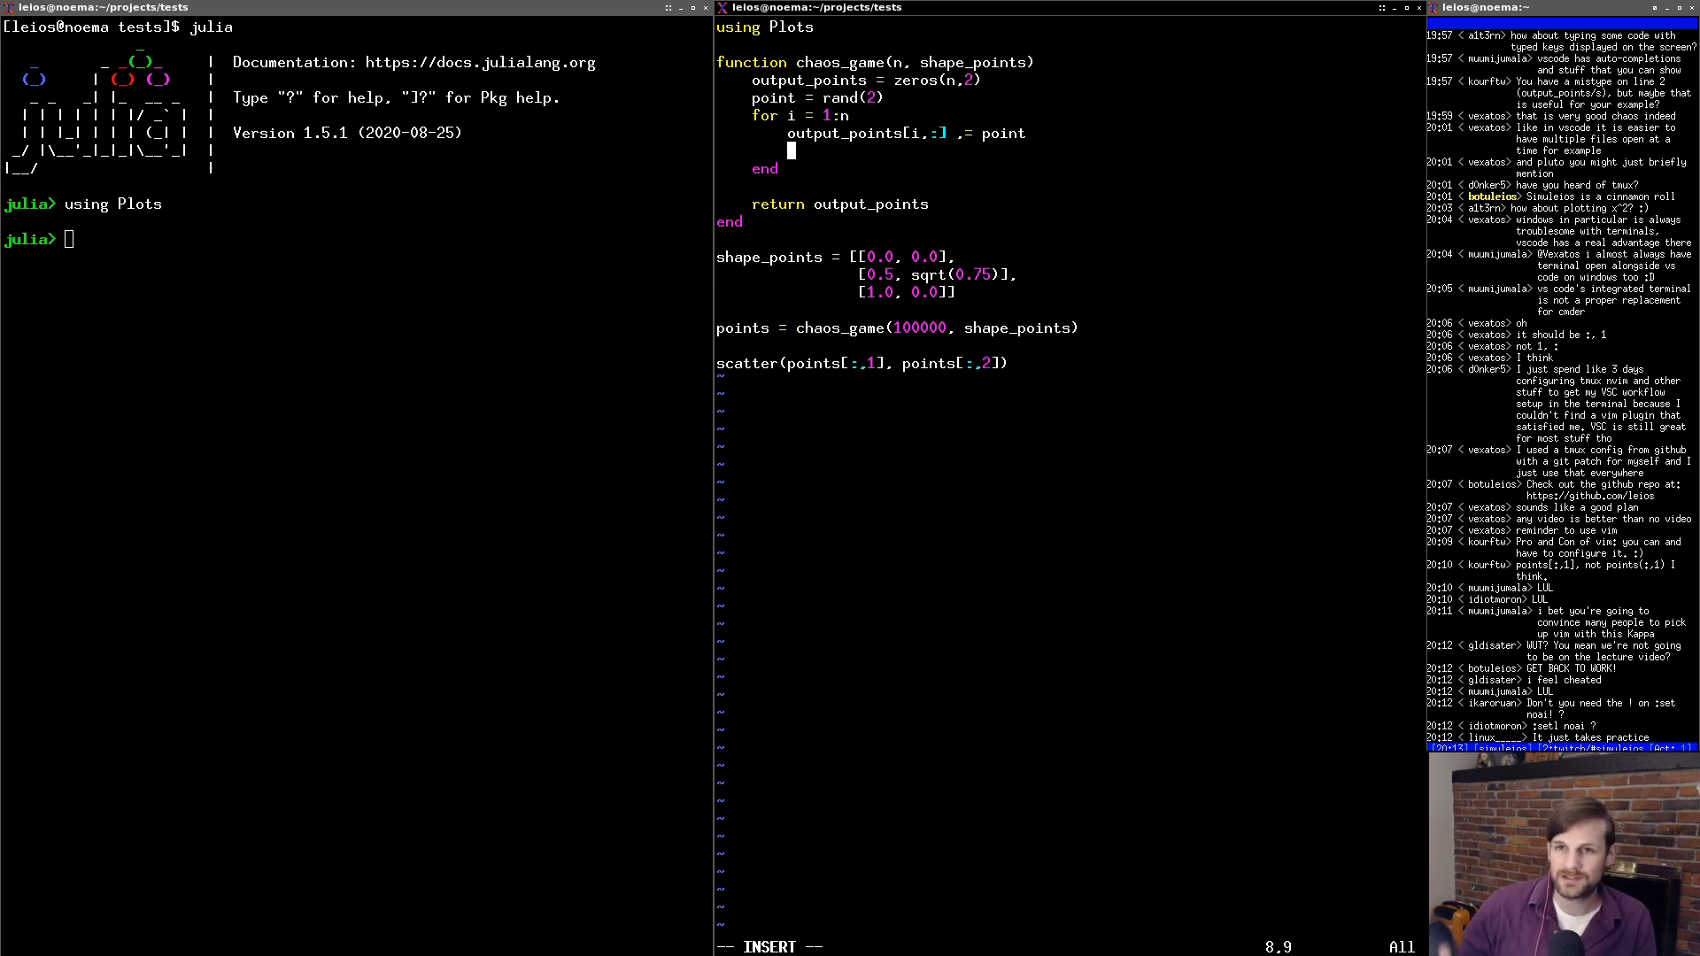
- Write the loop line `point = 0.5*rand(shape_points) + point` in the chaos_game function
text(point =)
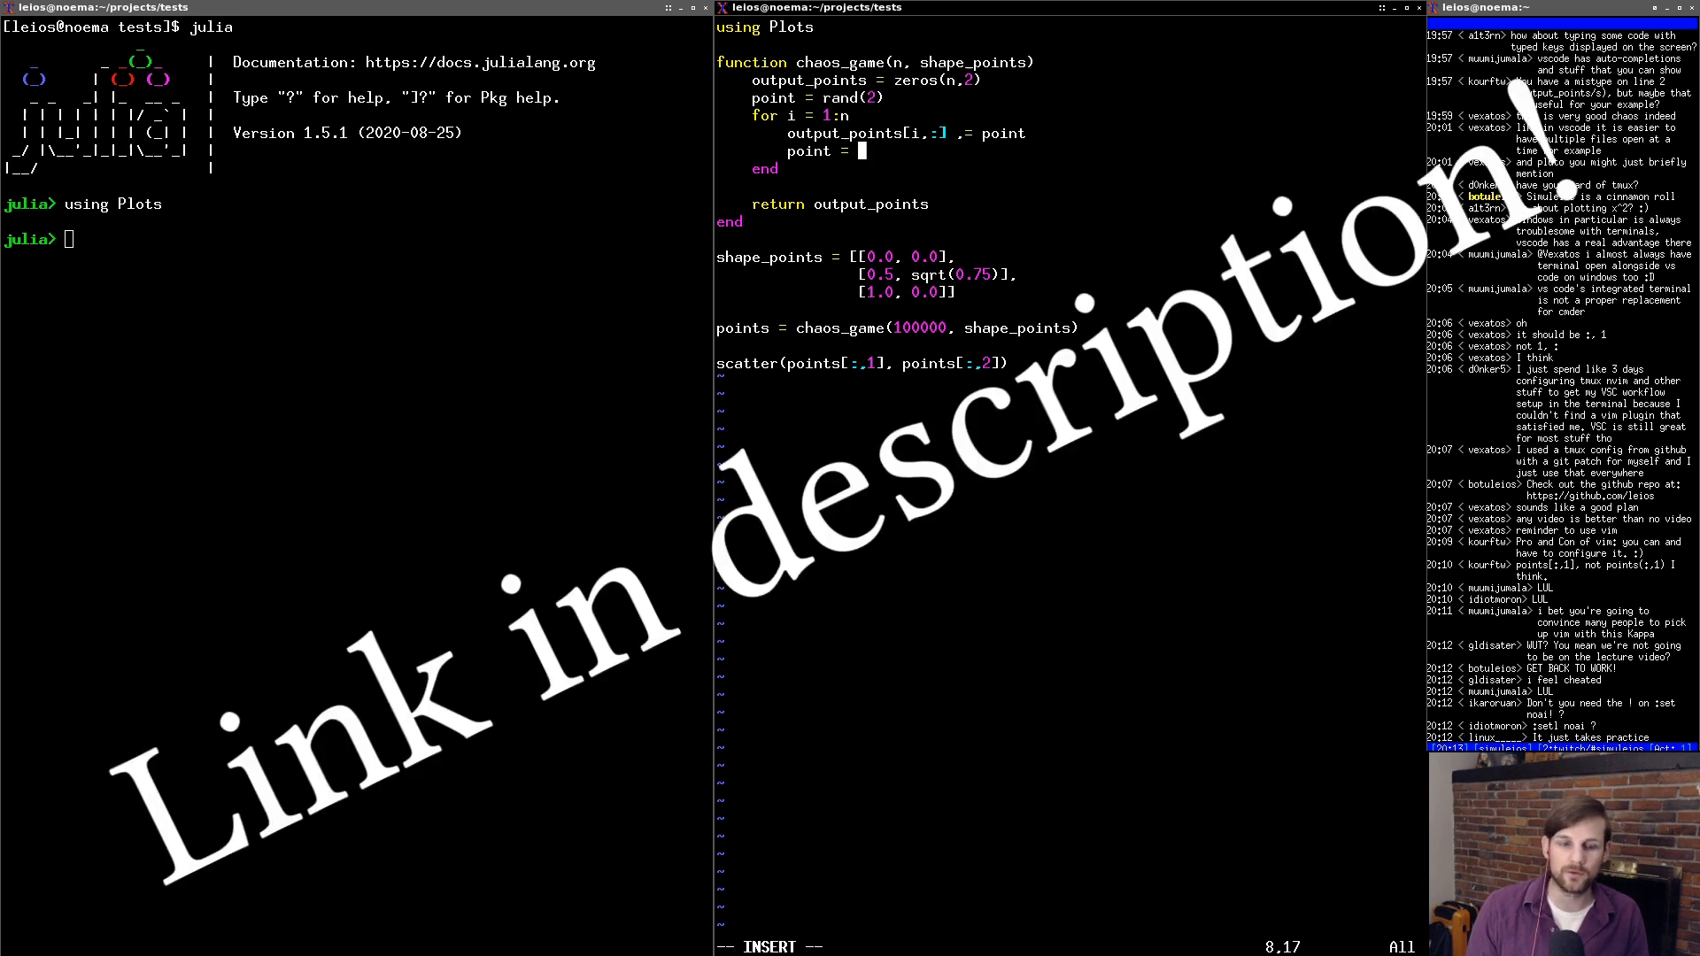
text(0.5*)
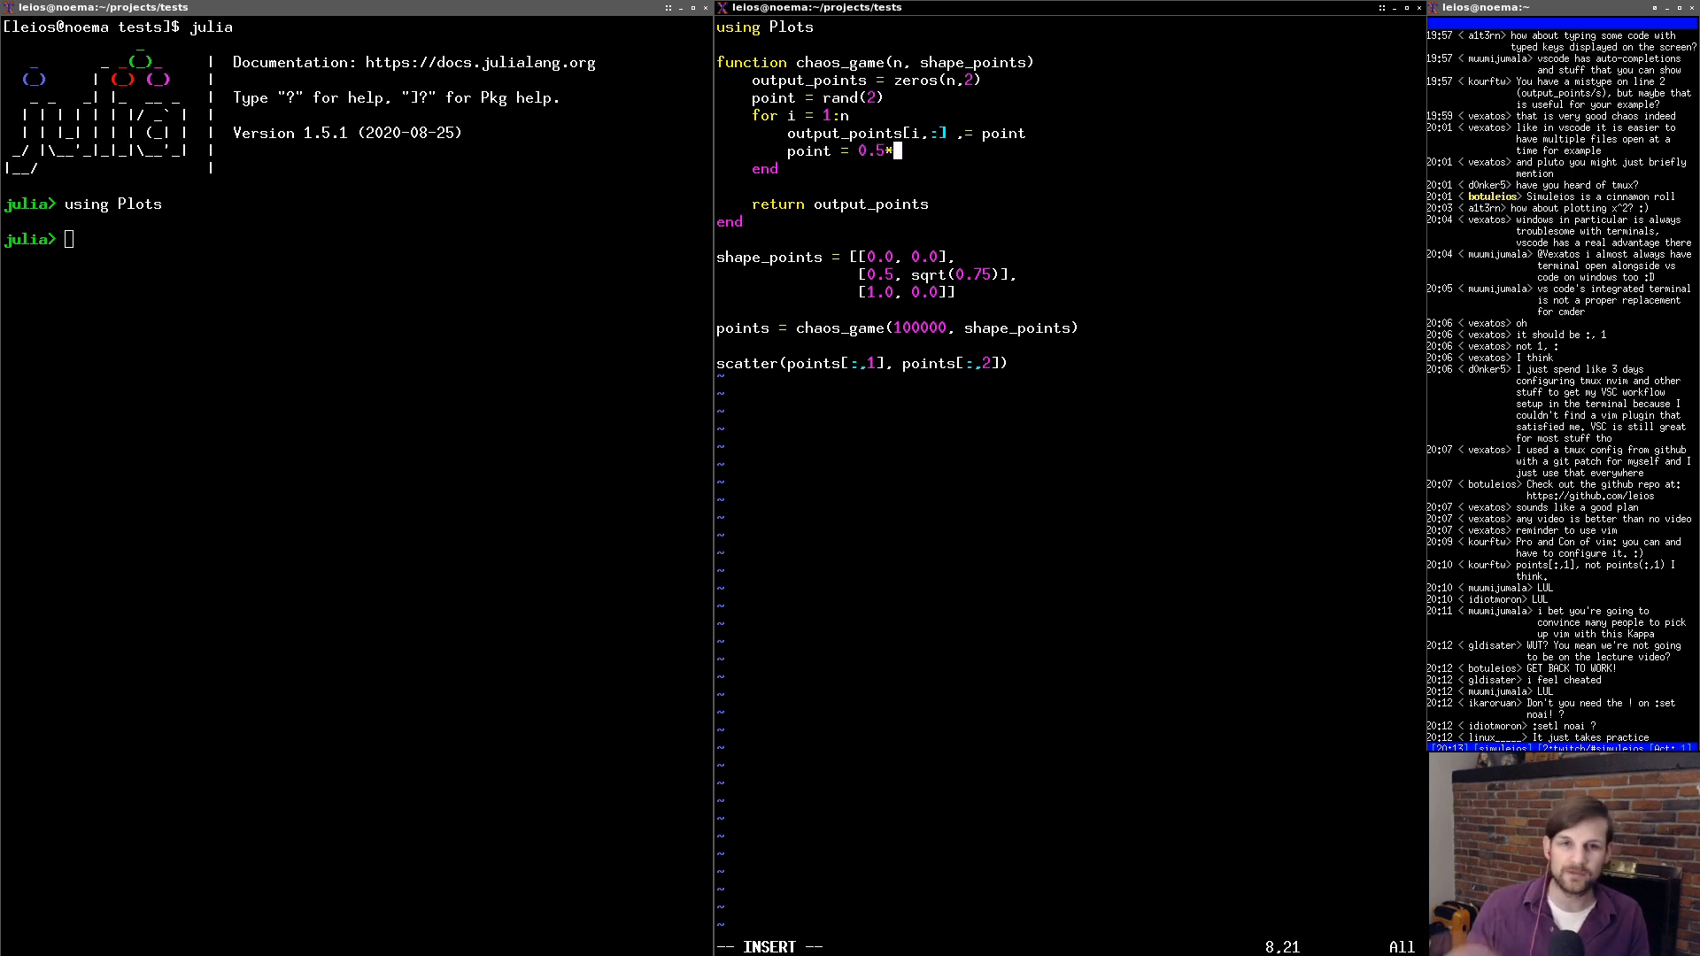
text(rand(sh)
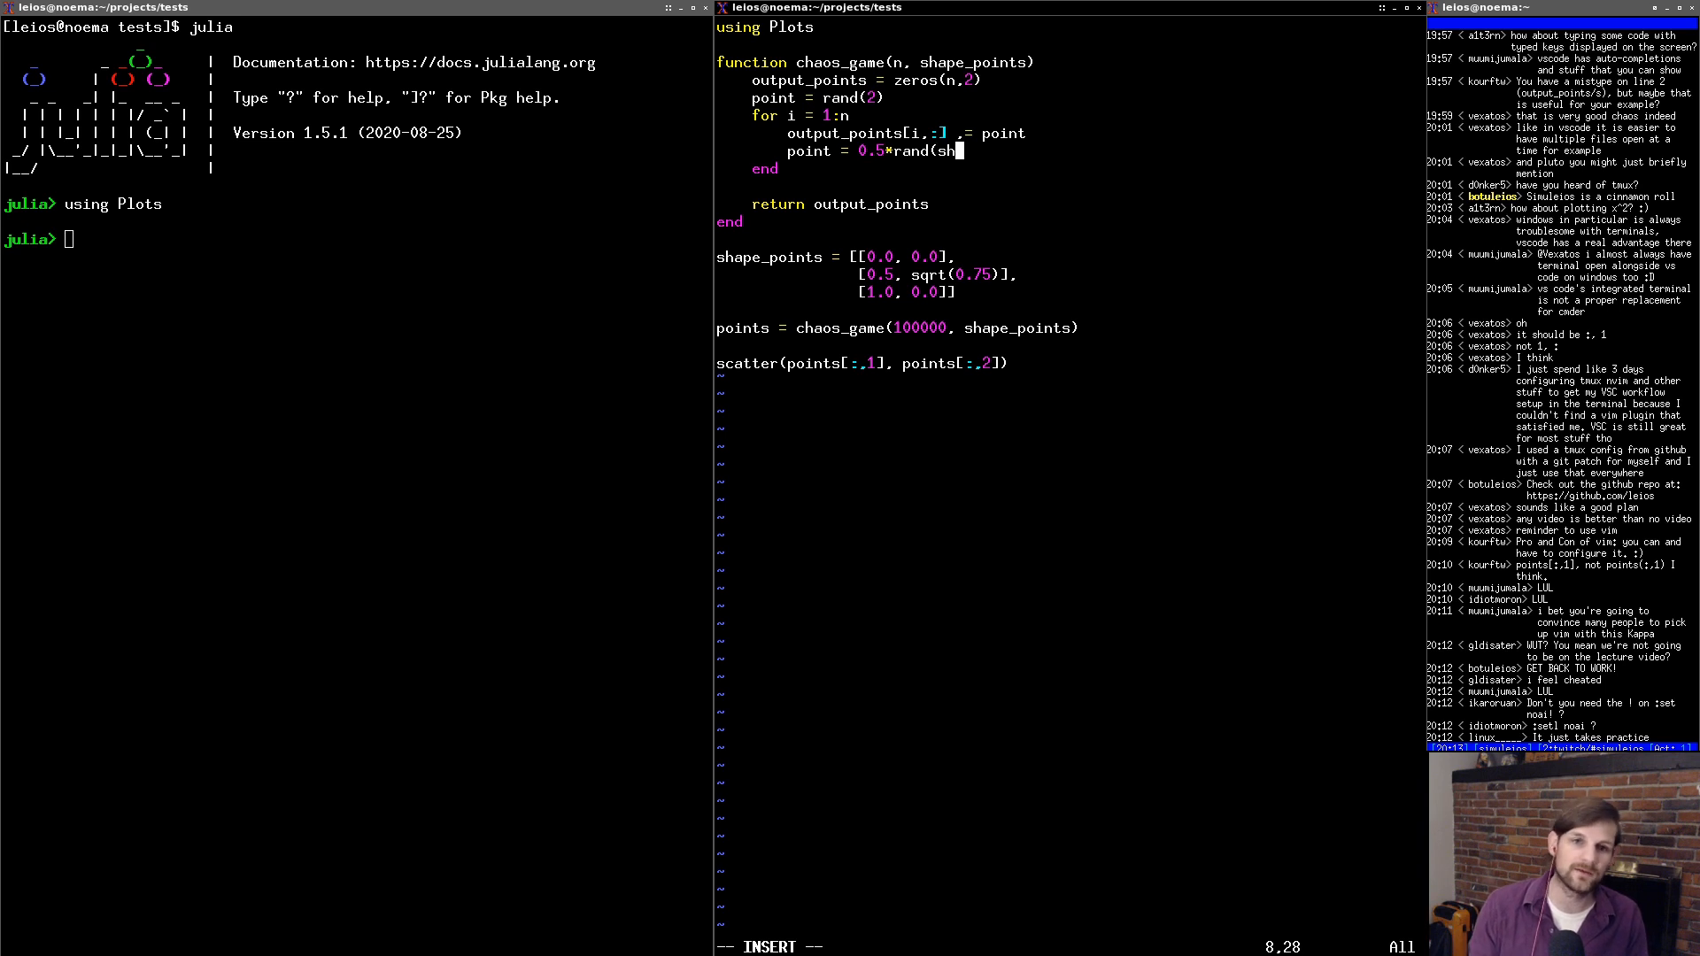
text(ape_points) +)
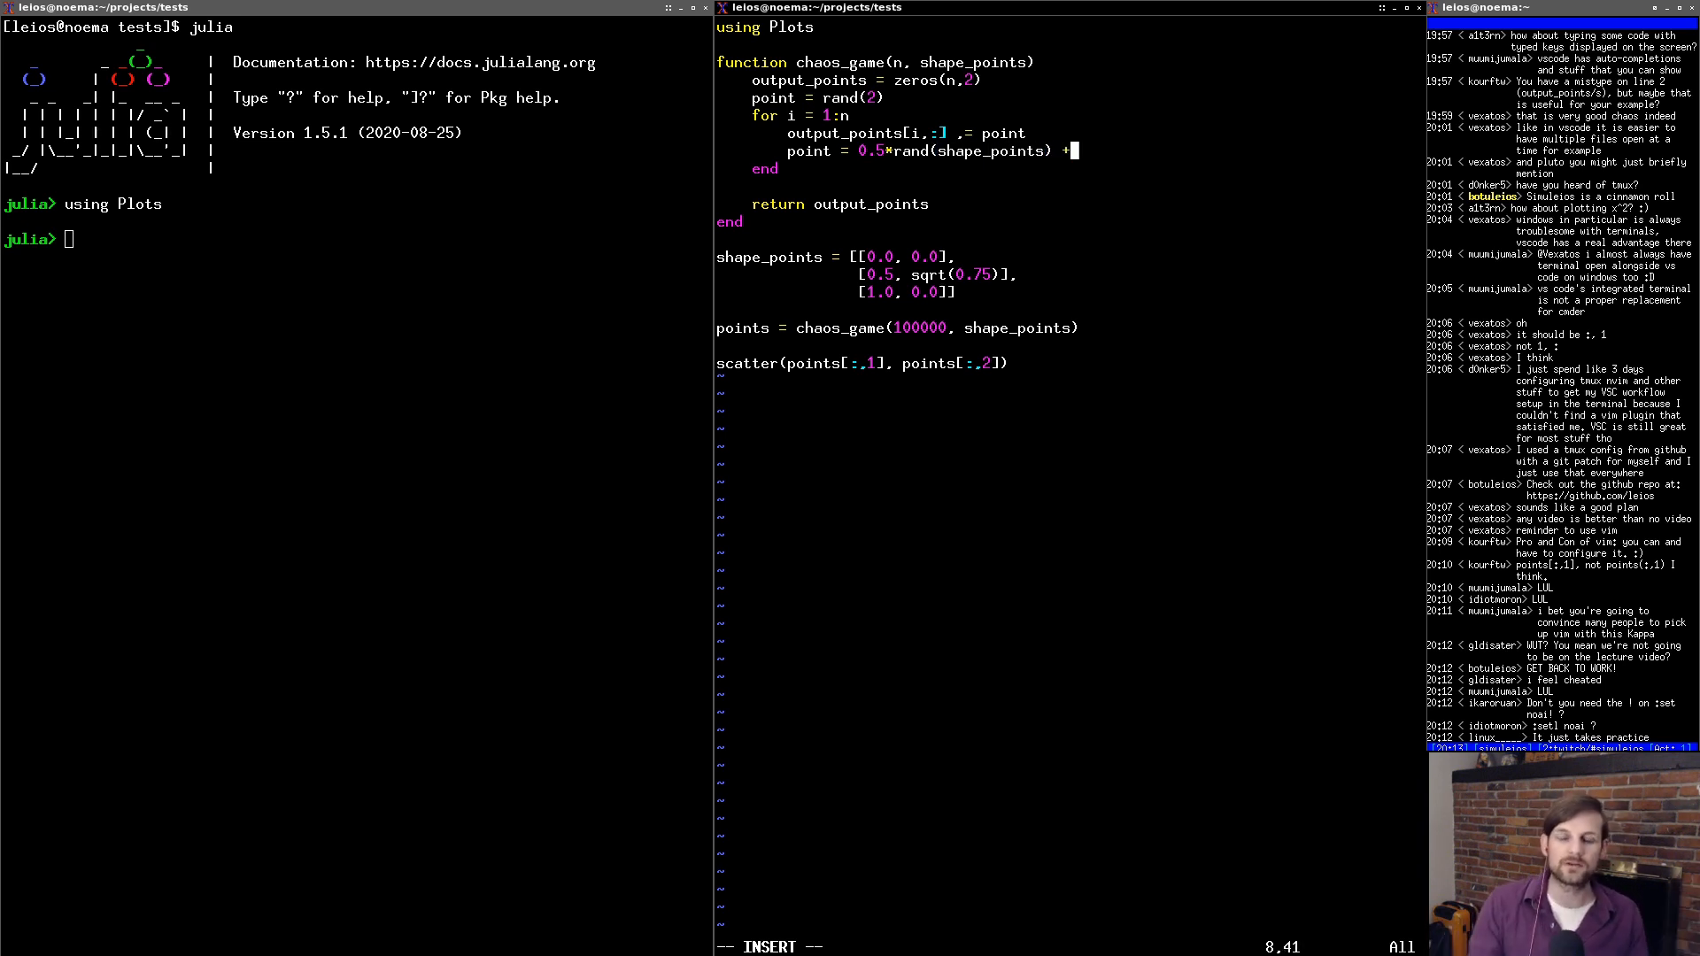
text(point)
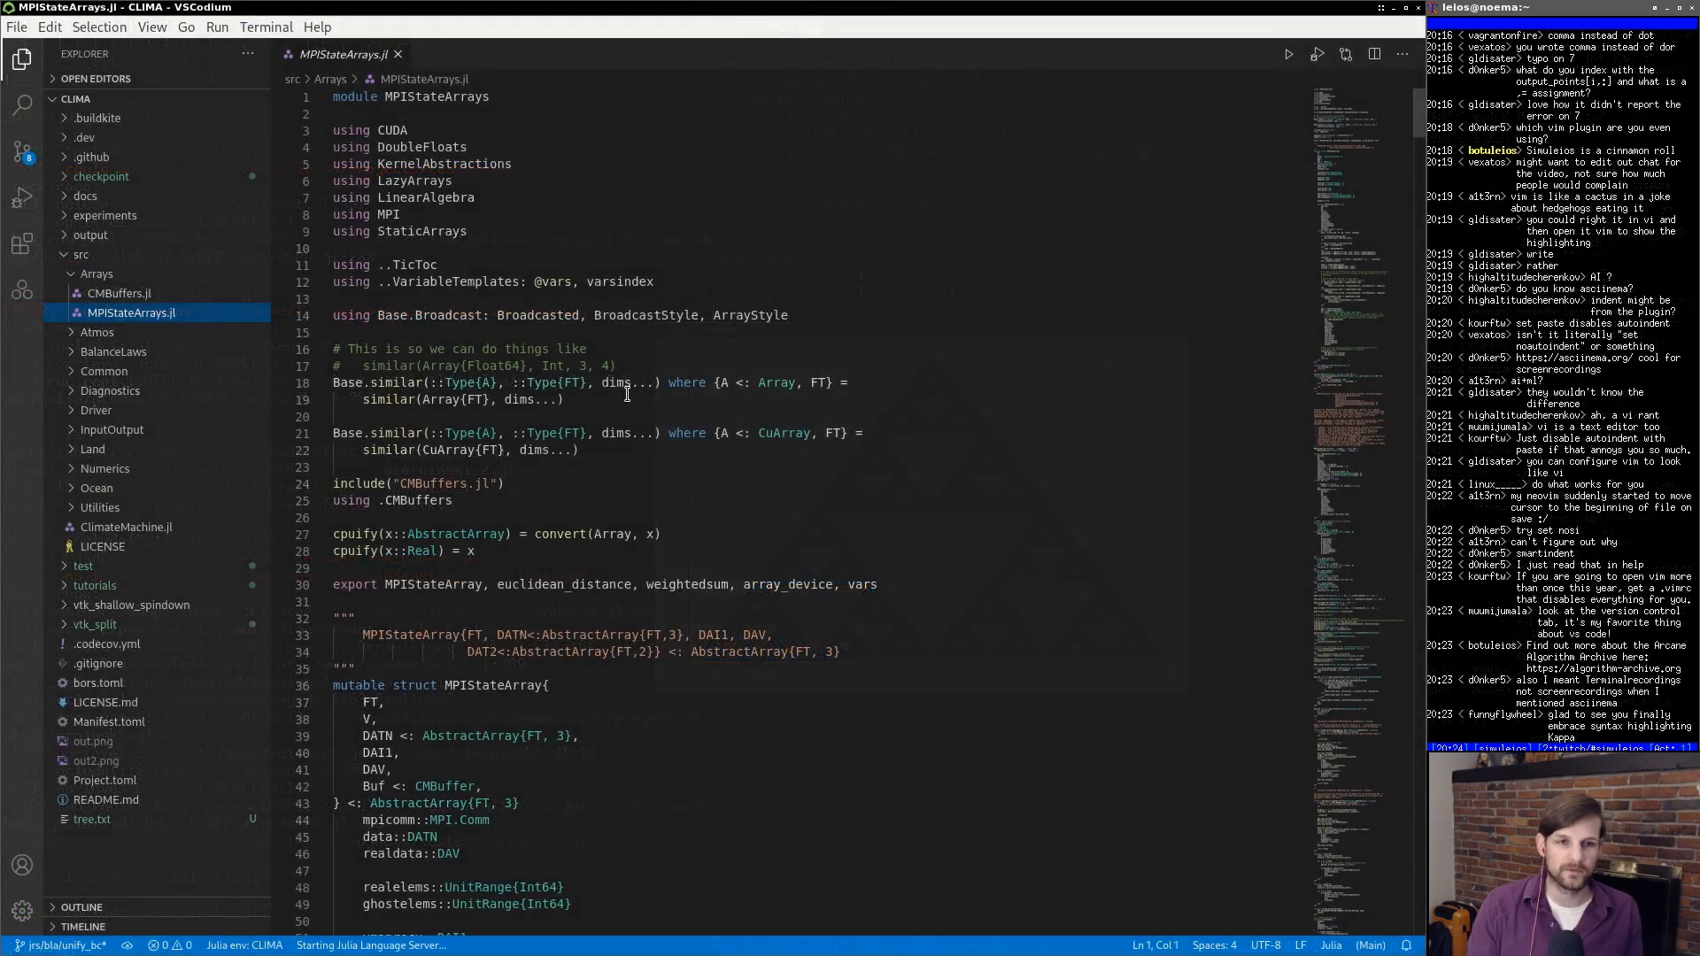
- Scroll through MPIStateArrays.jl, then run `sl` in the integrated bash terminal below it
scroll(down, 3)
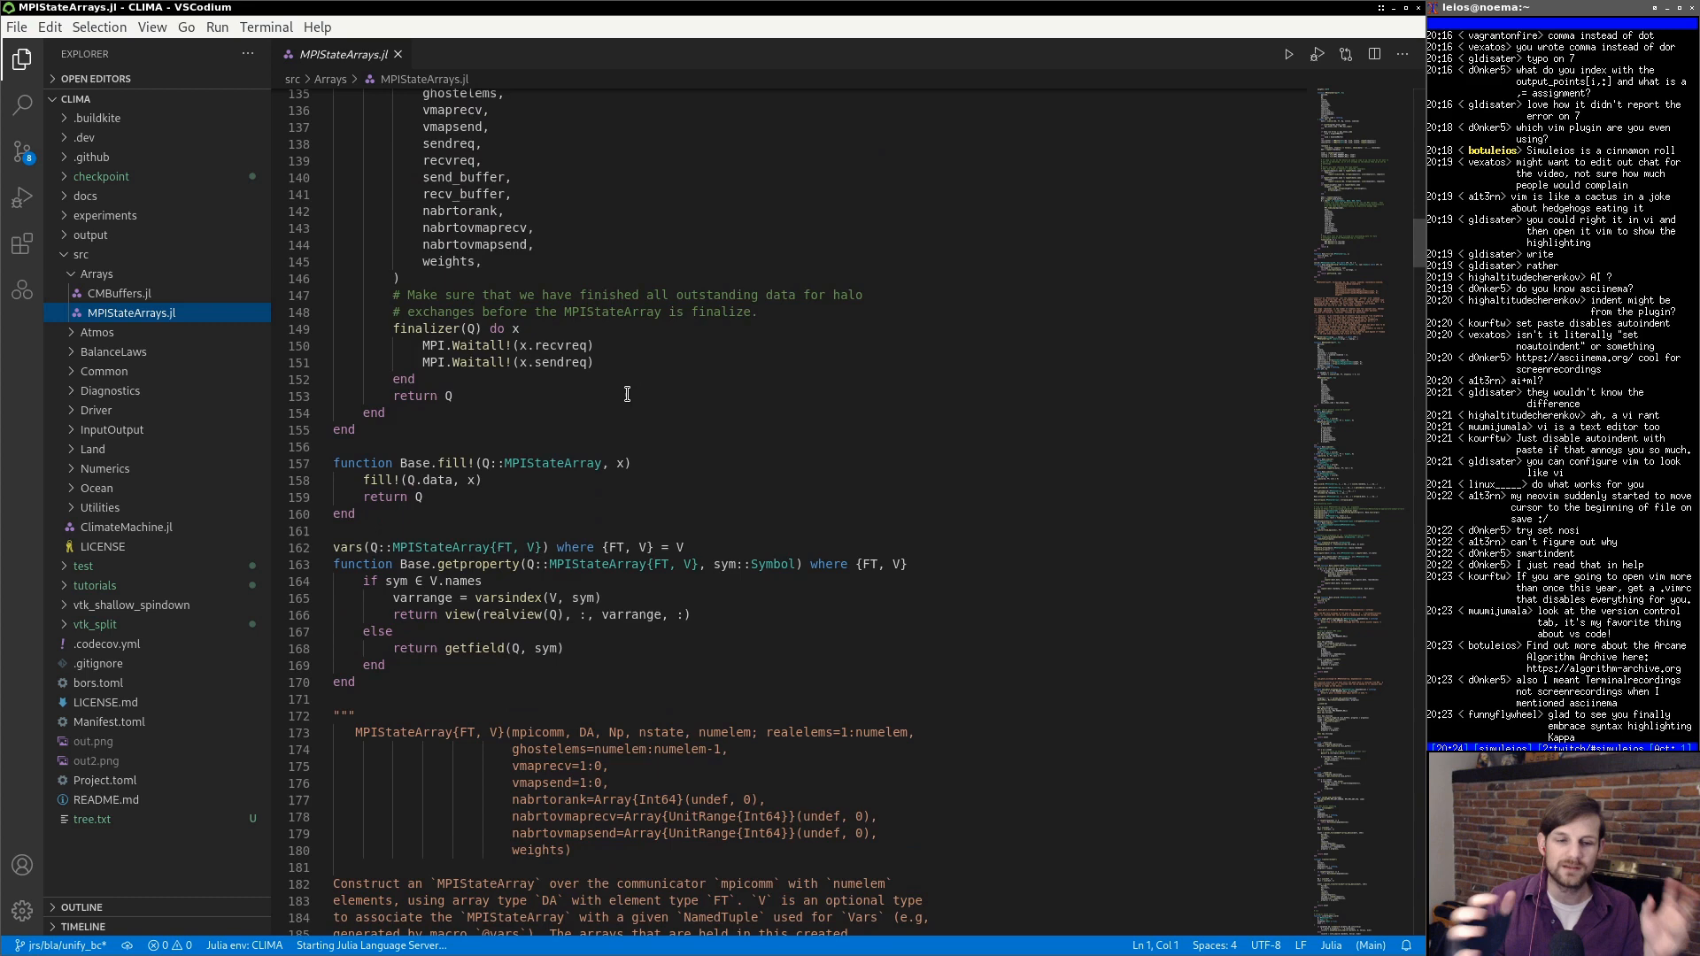
scroll(down, 3)
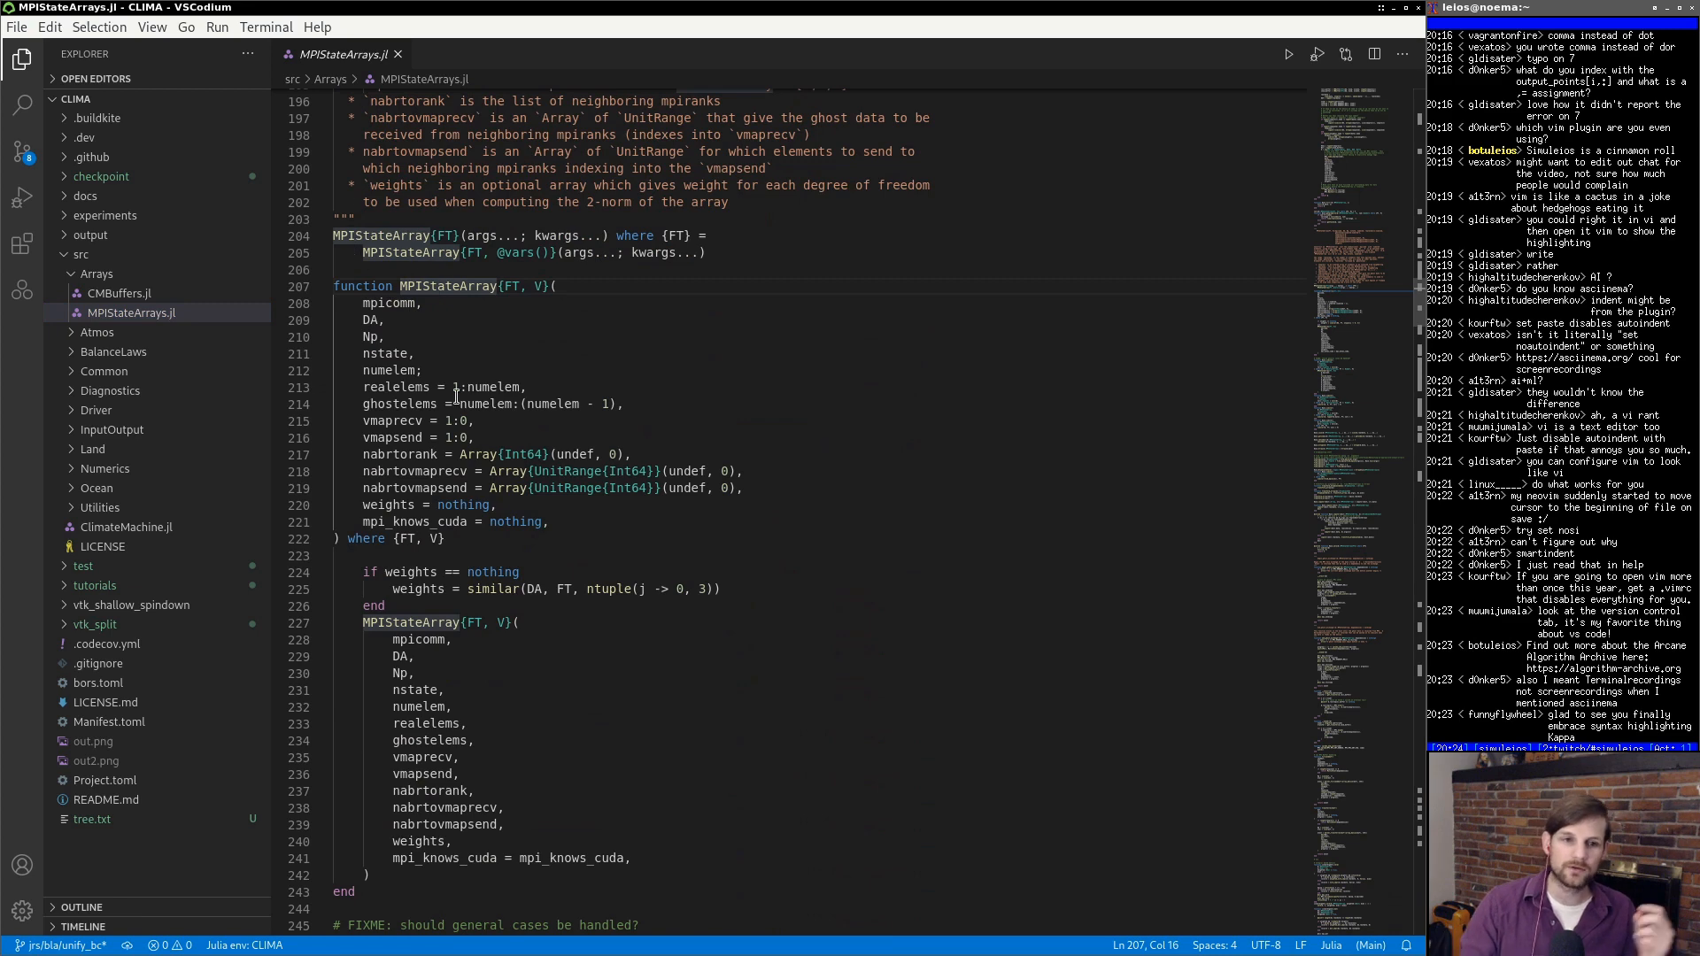
scroll(down, 3)
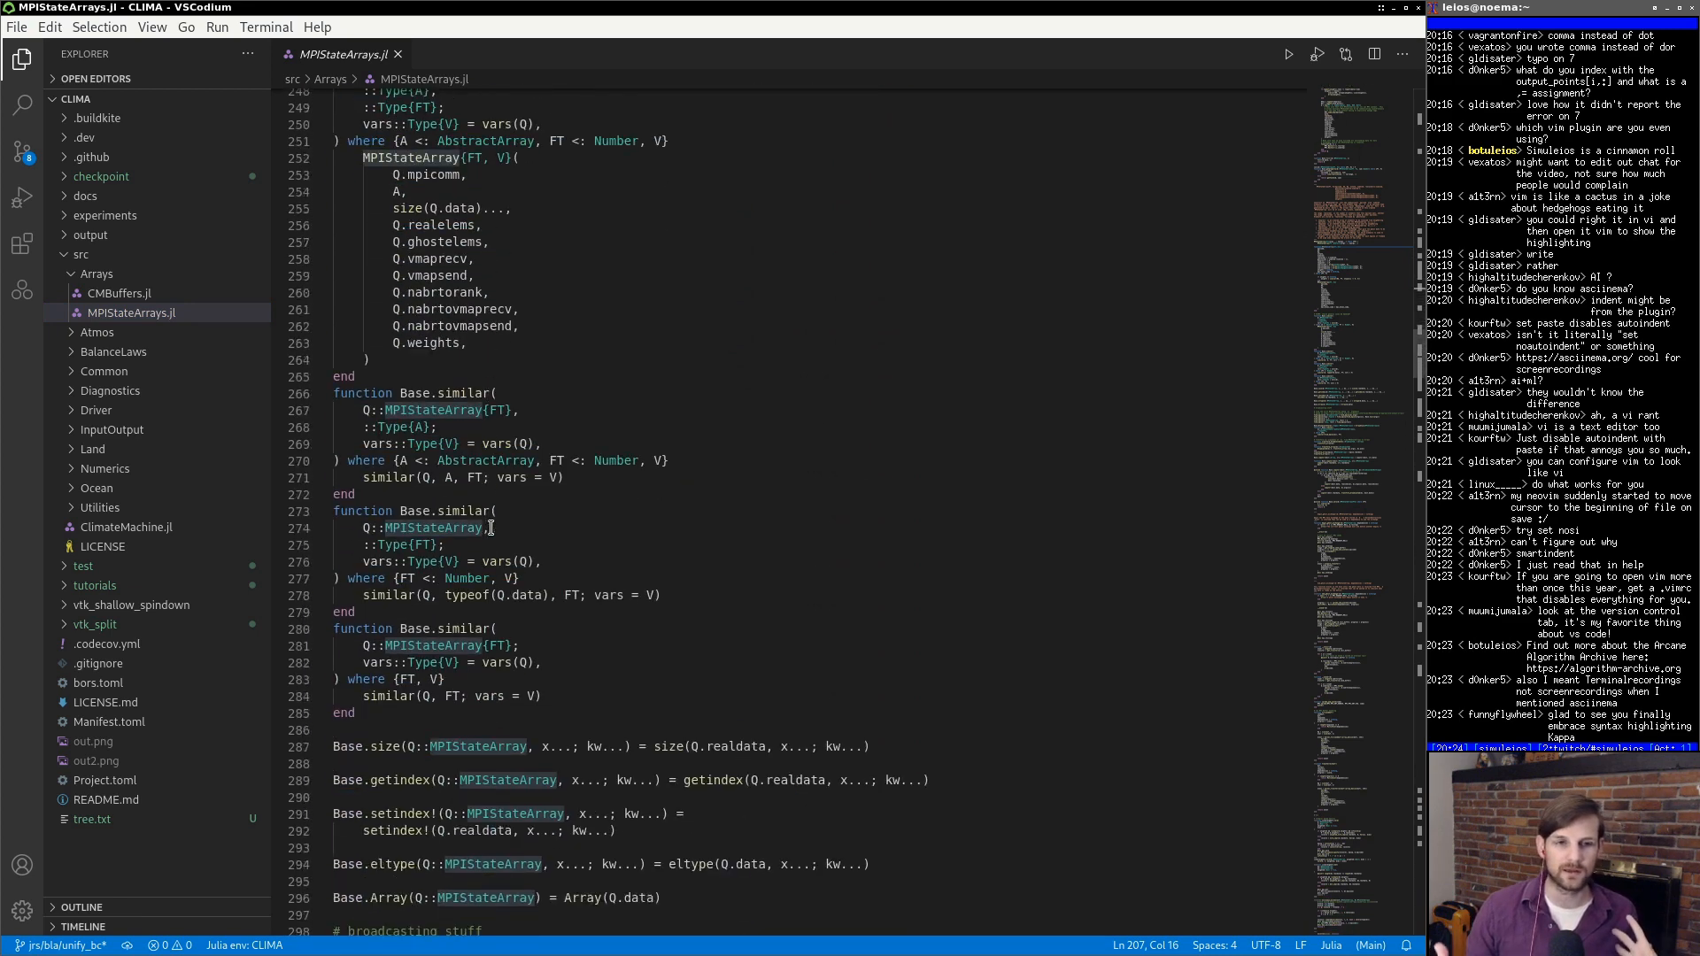
scroll(down, 3)
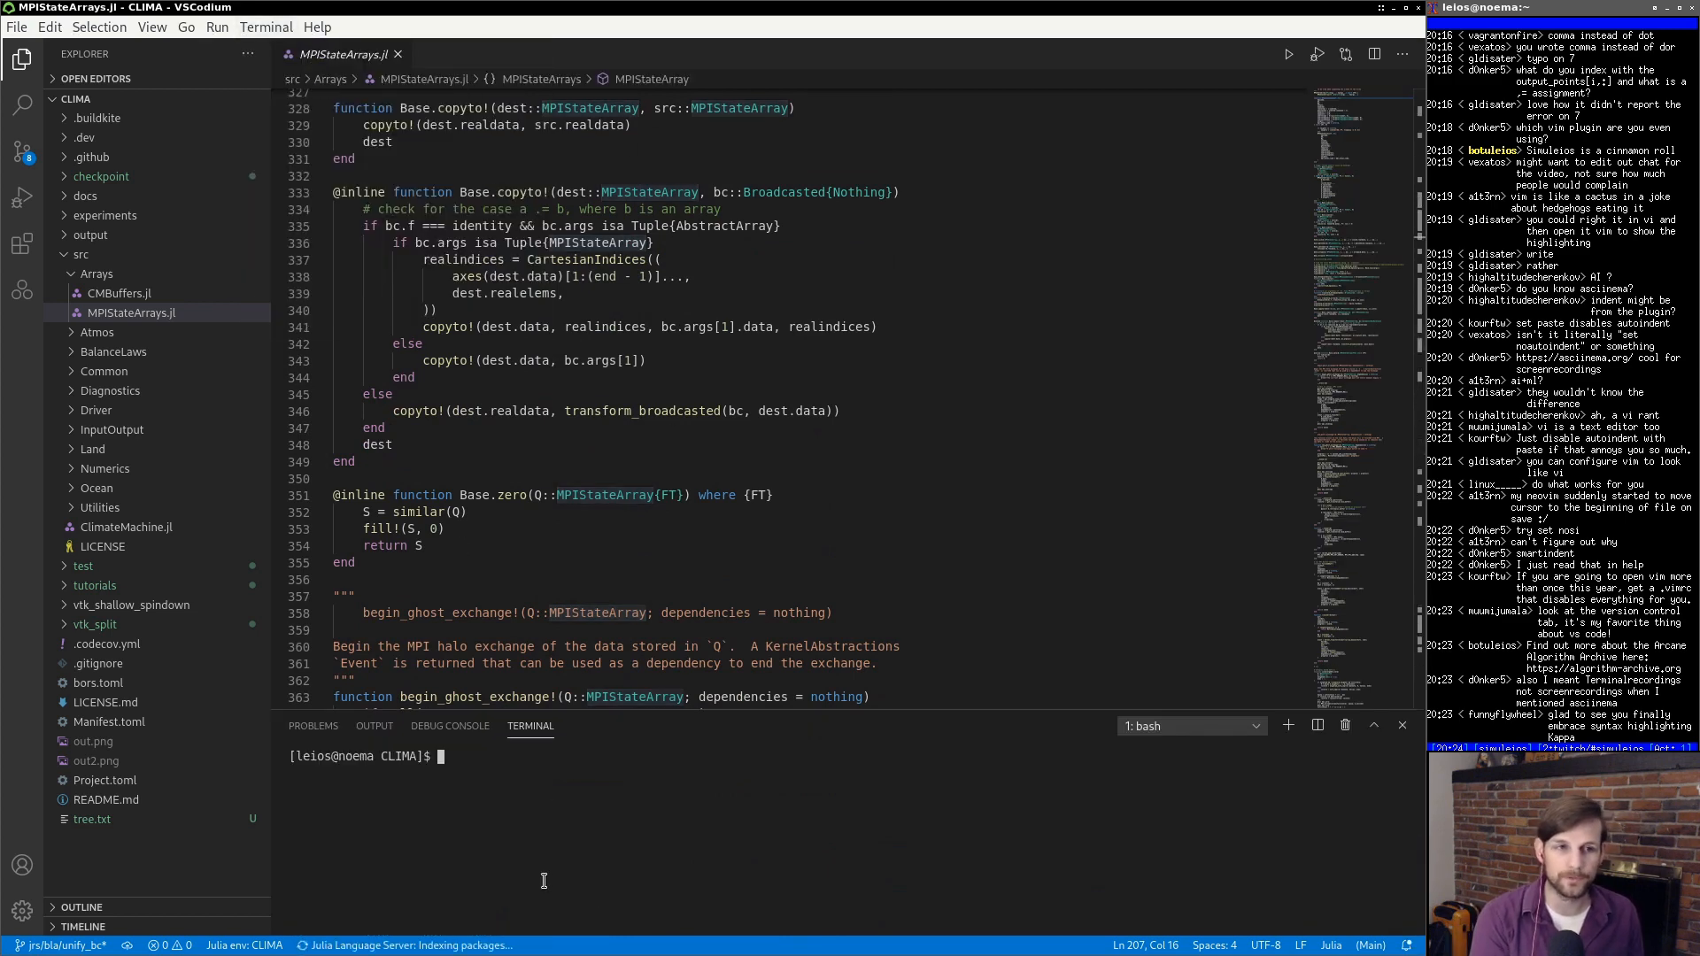
text(sl)
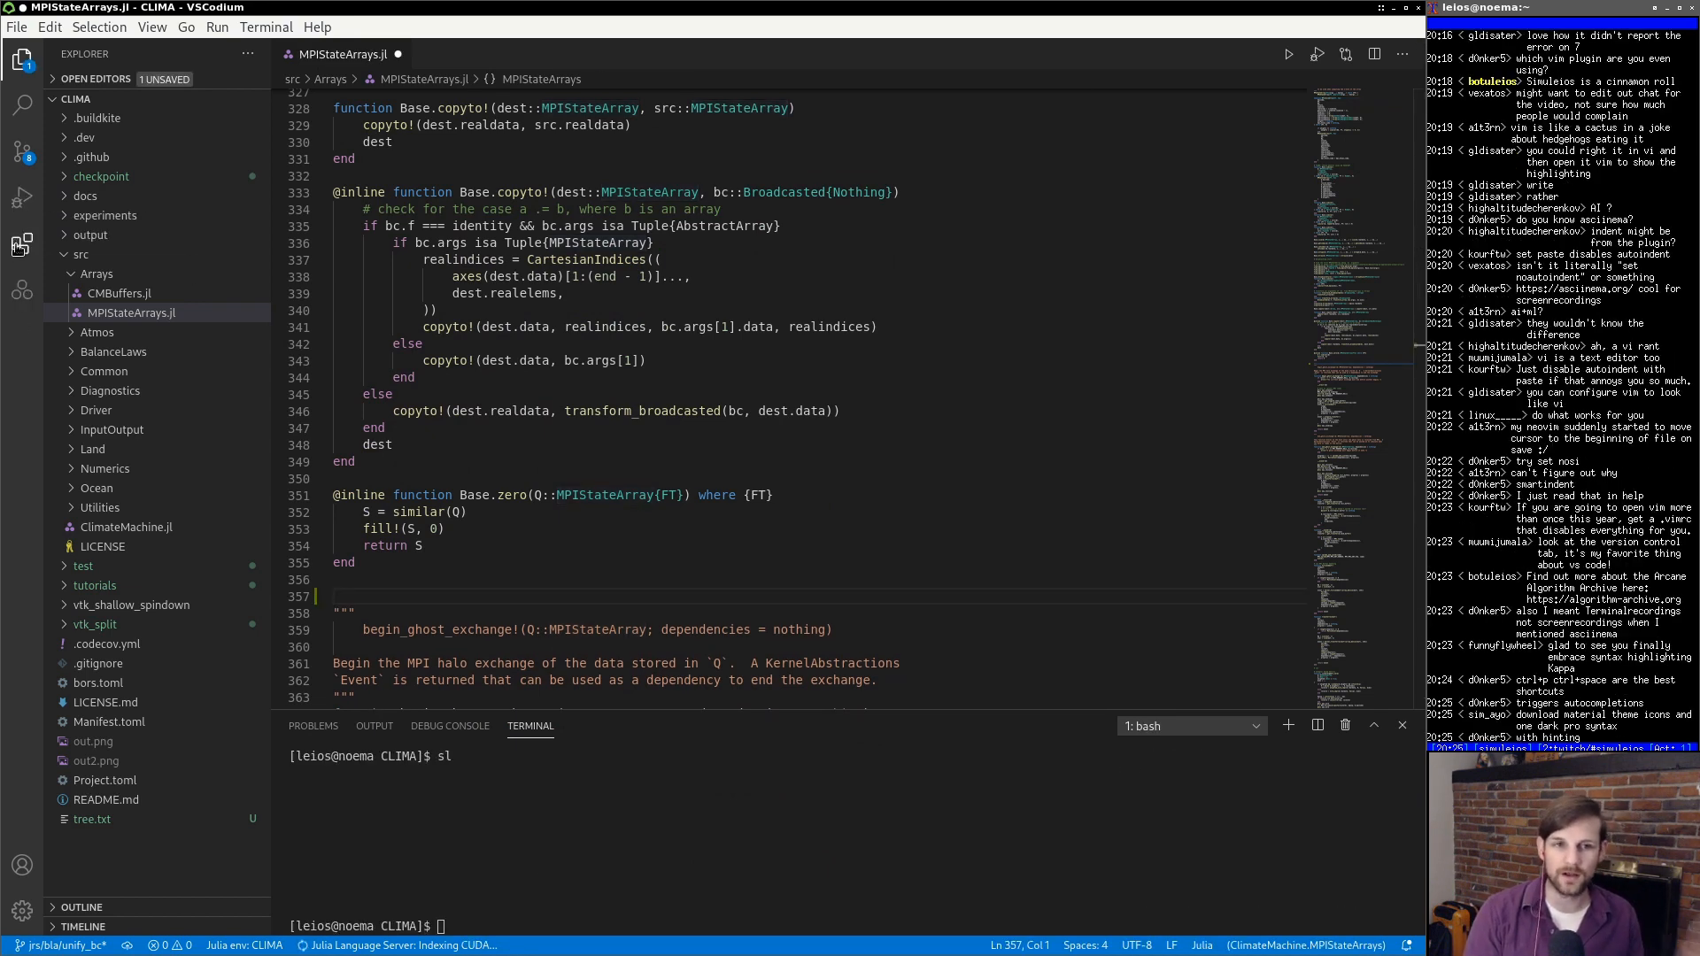
- Show the Extensions view listing Julia Language Support, then return to the Explorer
click(22, 245)
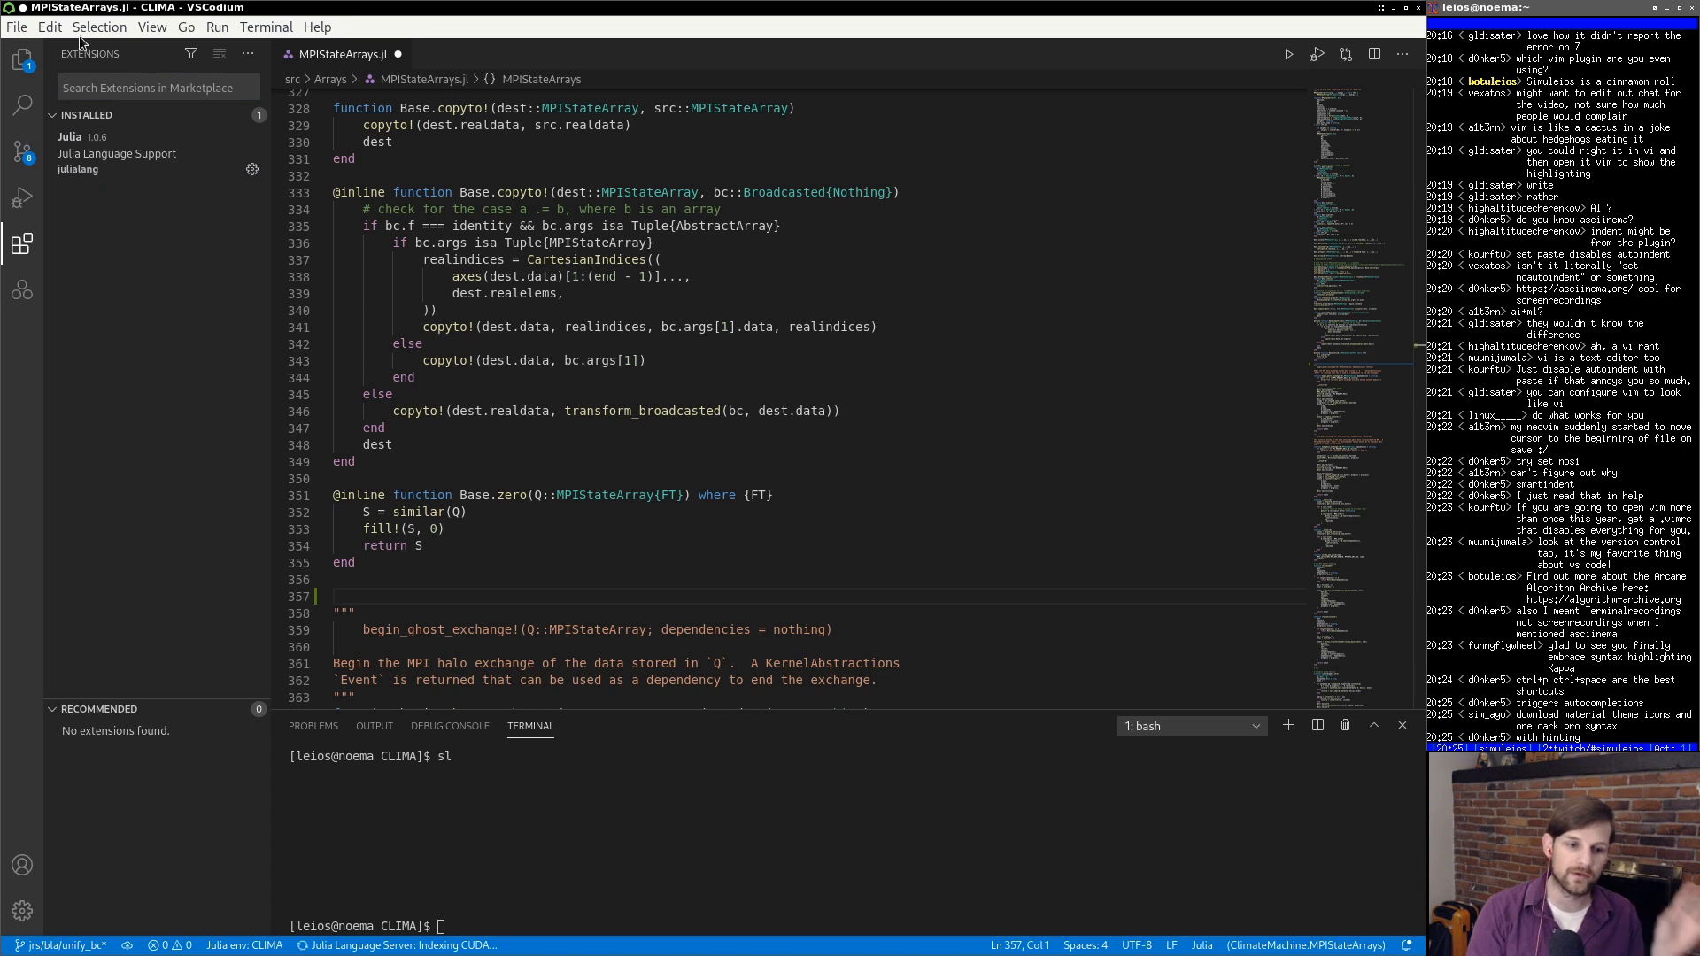
mouse_move(117, 152)
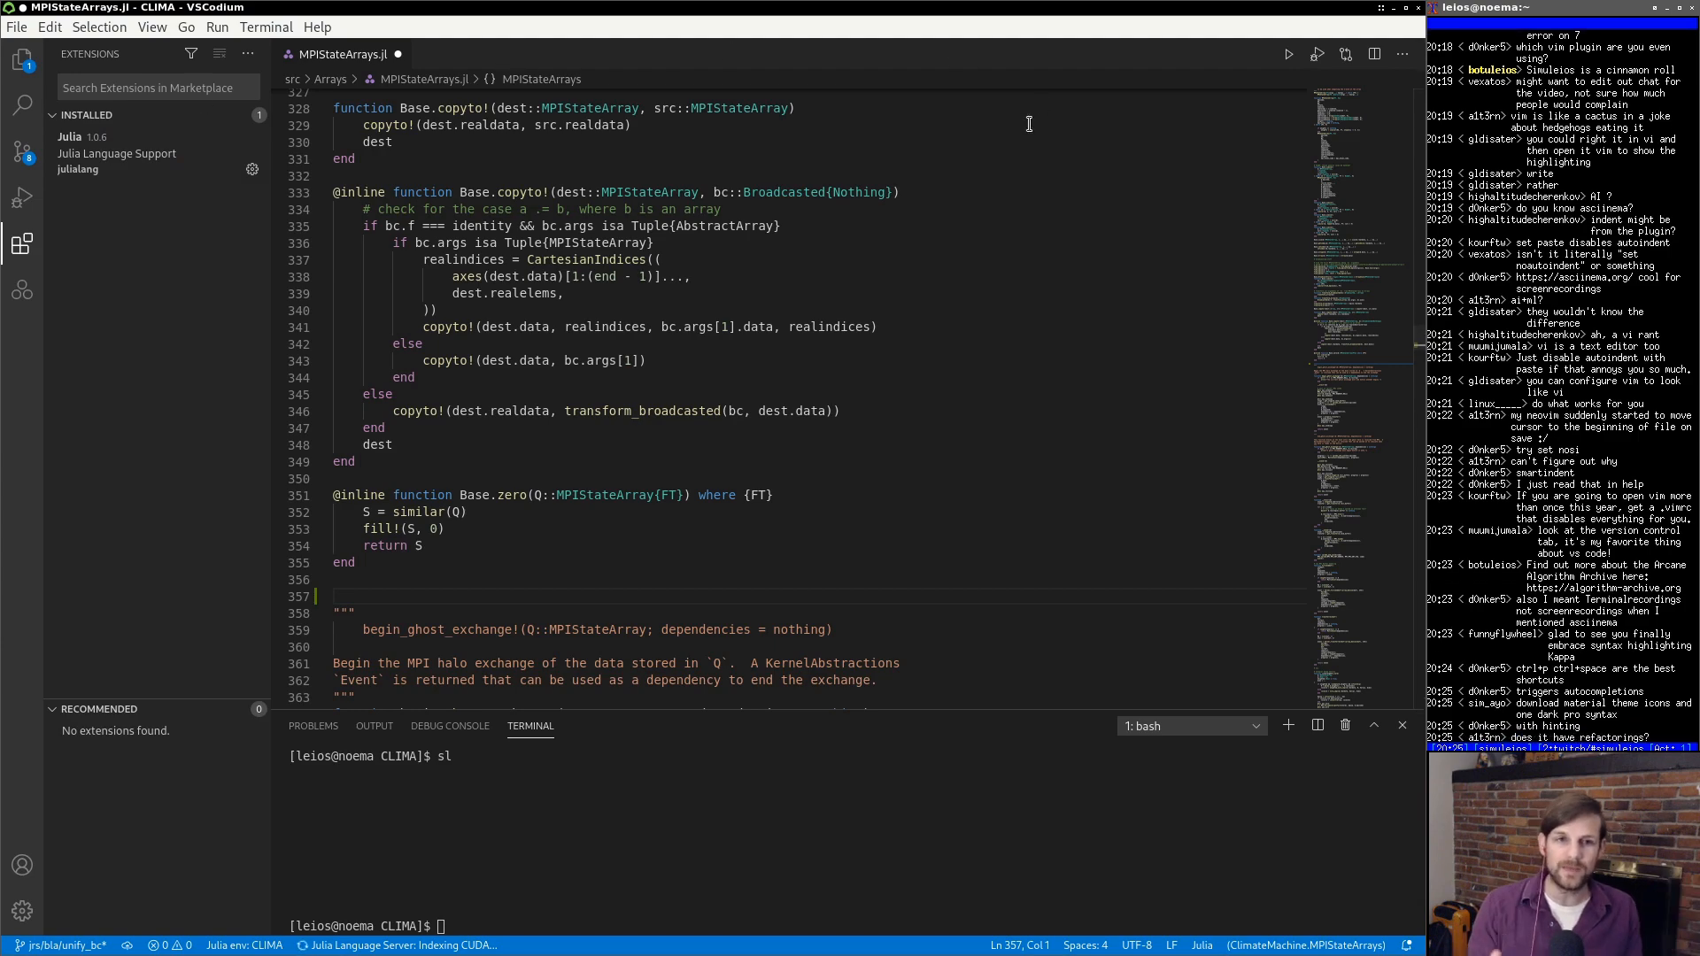
click(21, 60)
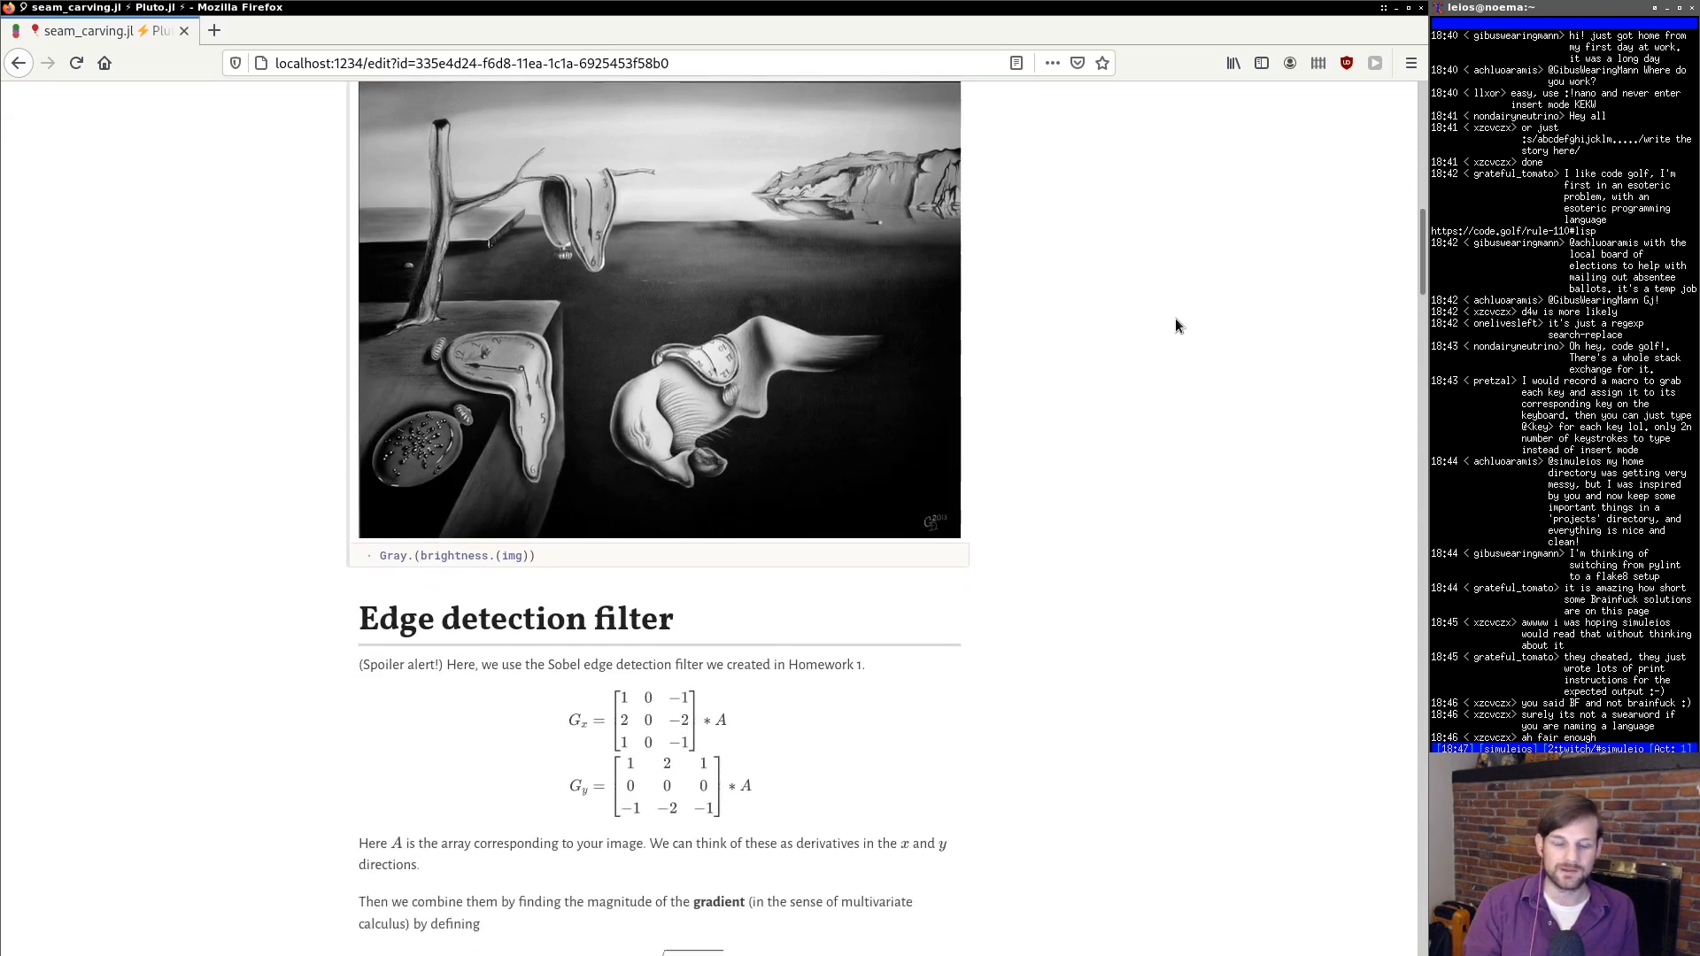
- Scroll the seam_carving.jl notebook down to the edge-detection Sobel results and edgeness function
scroll(down, 3)
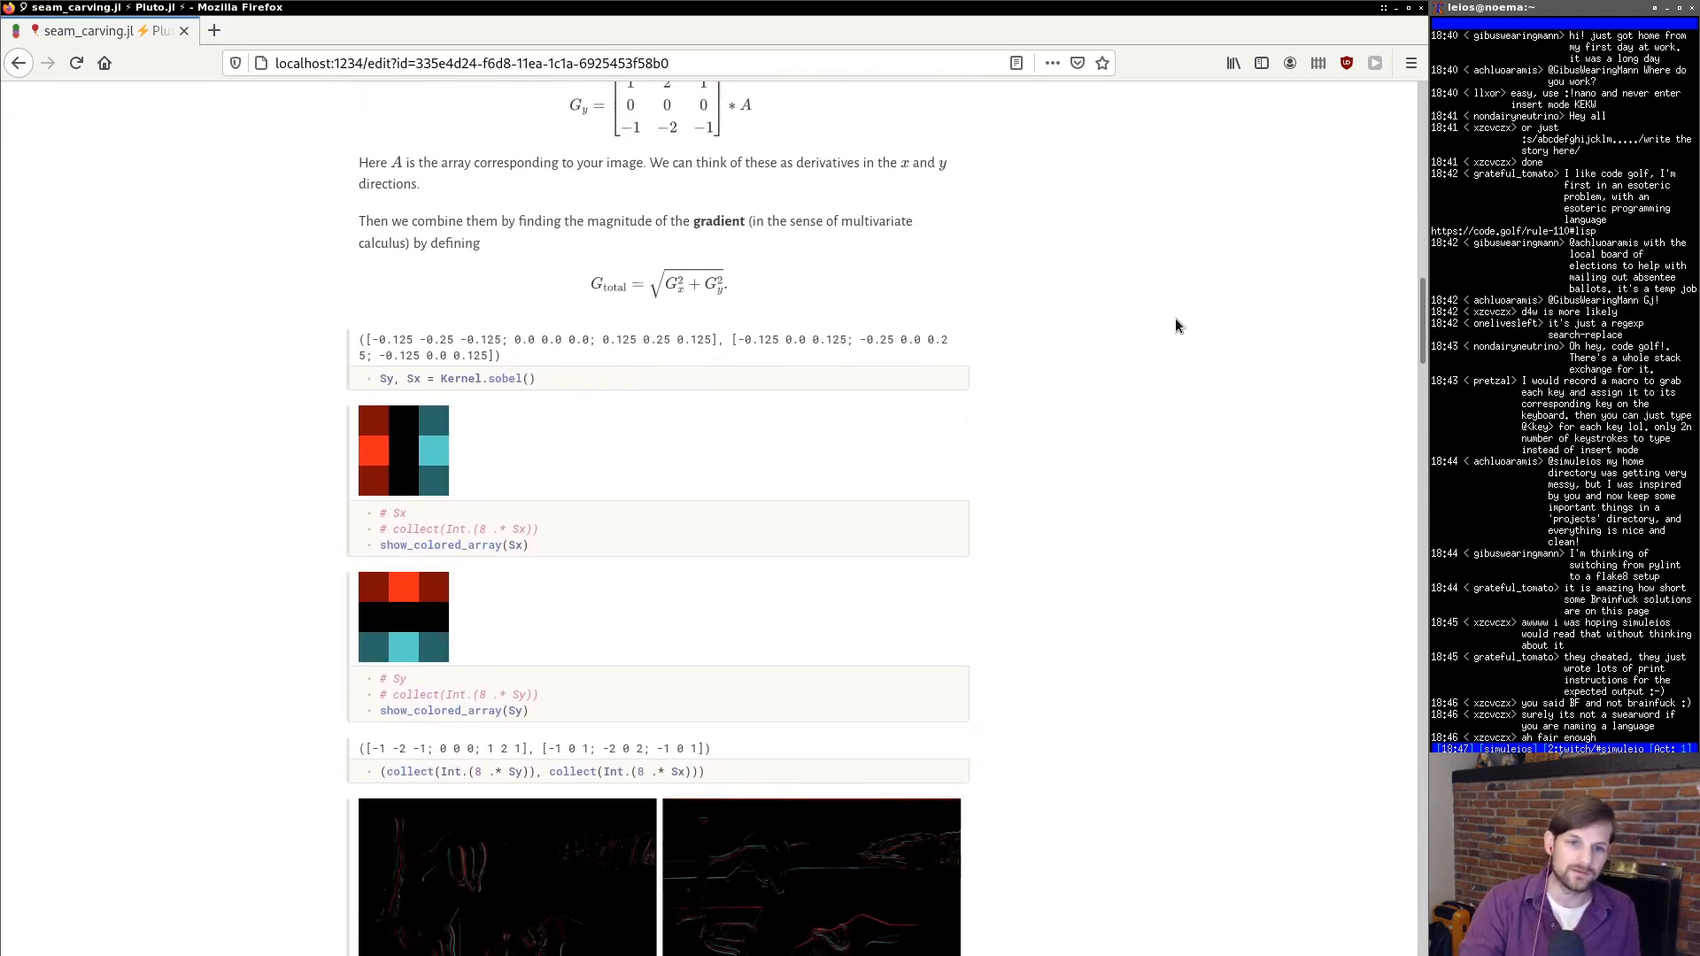
scroll(down, 3)
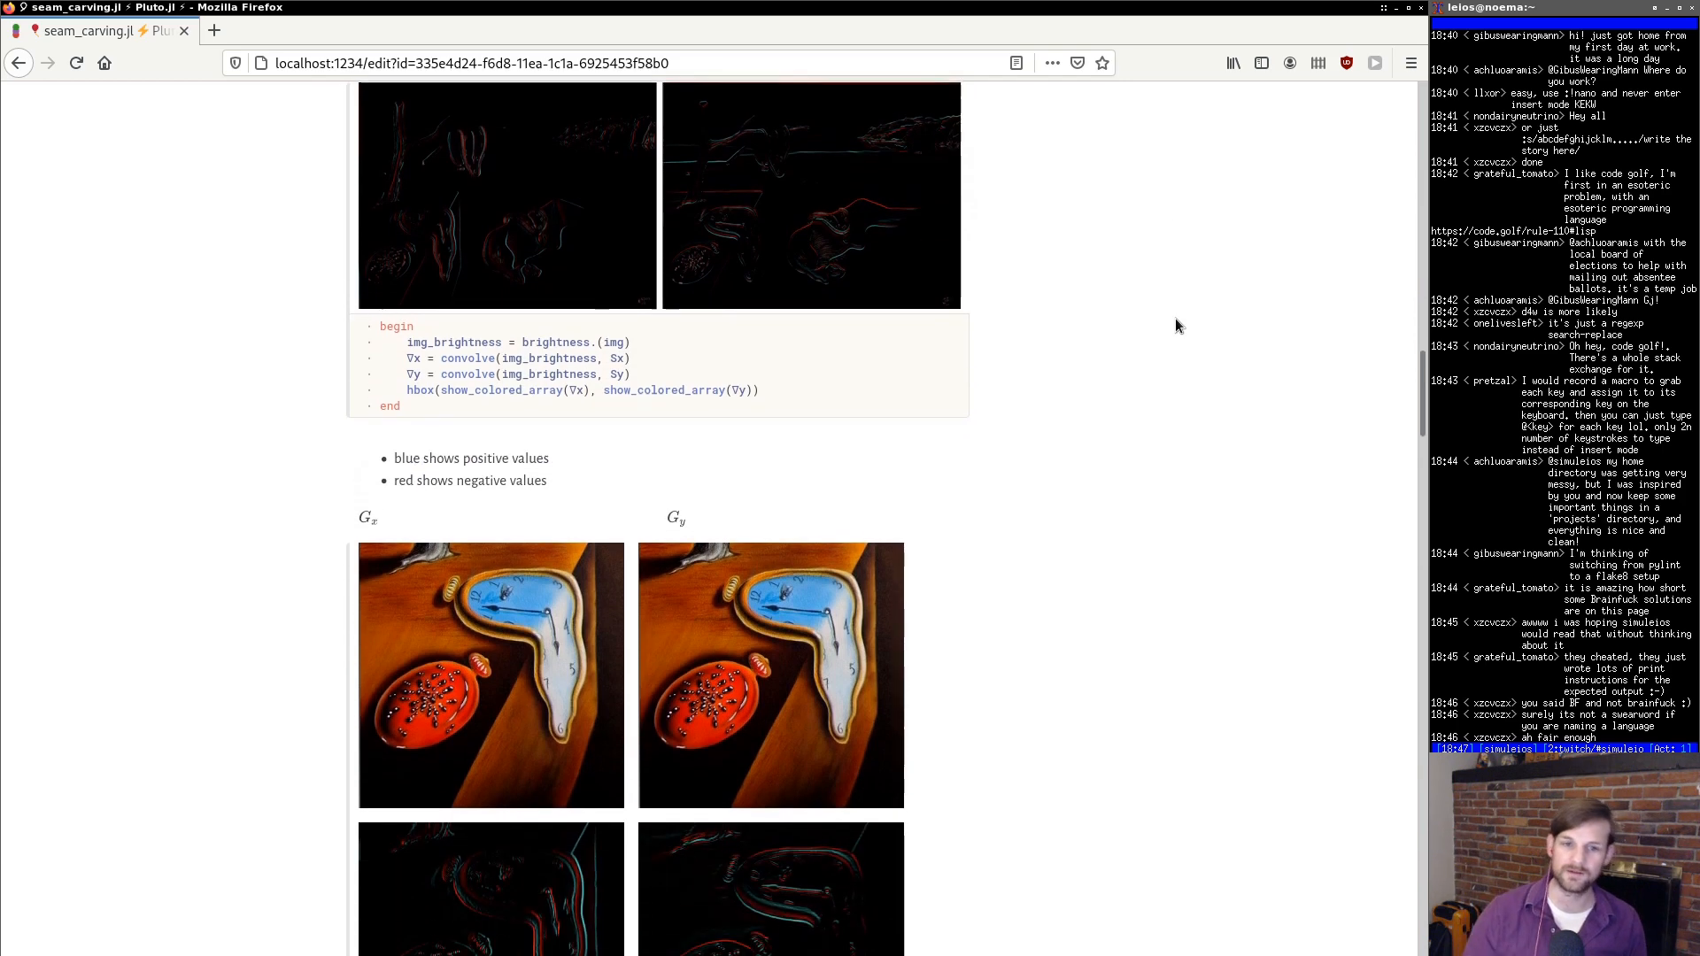
scroll(down, 3)
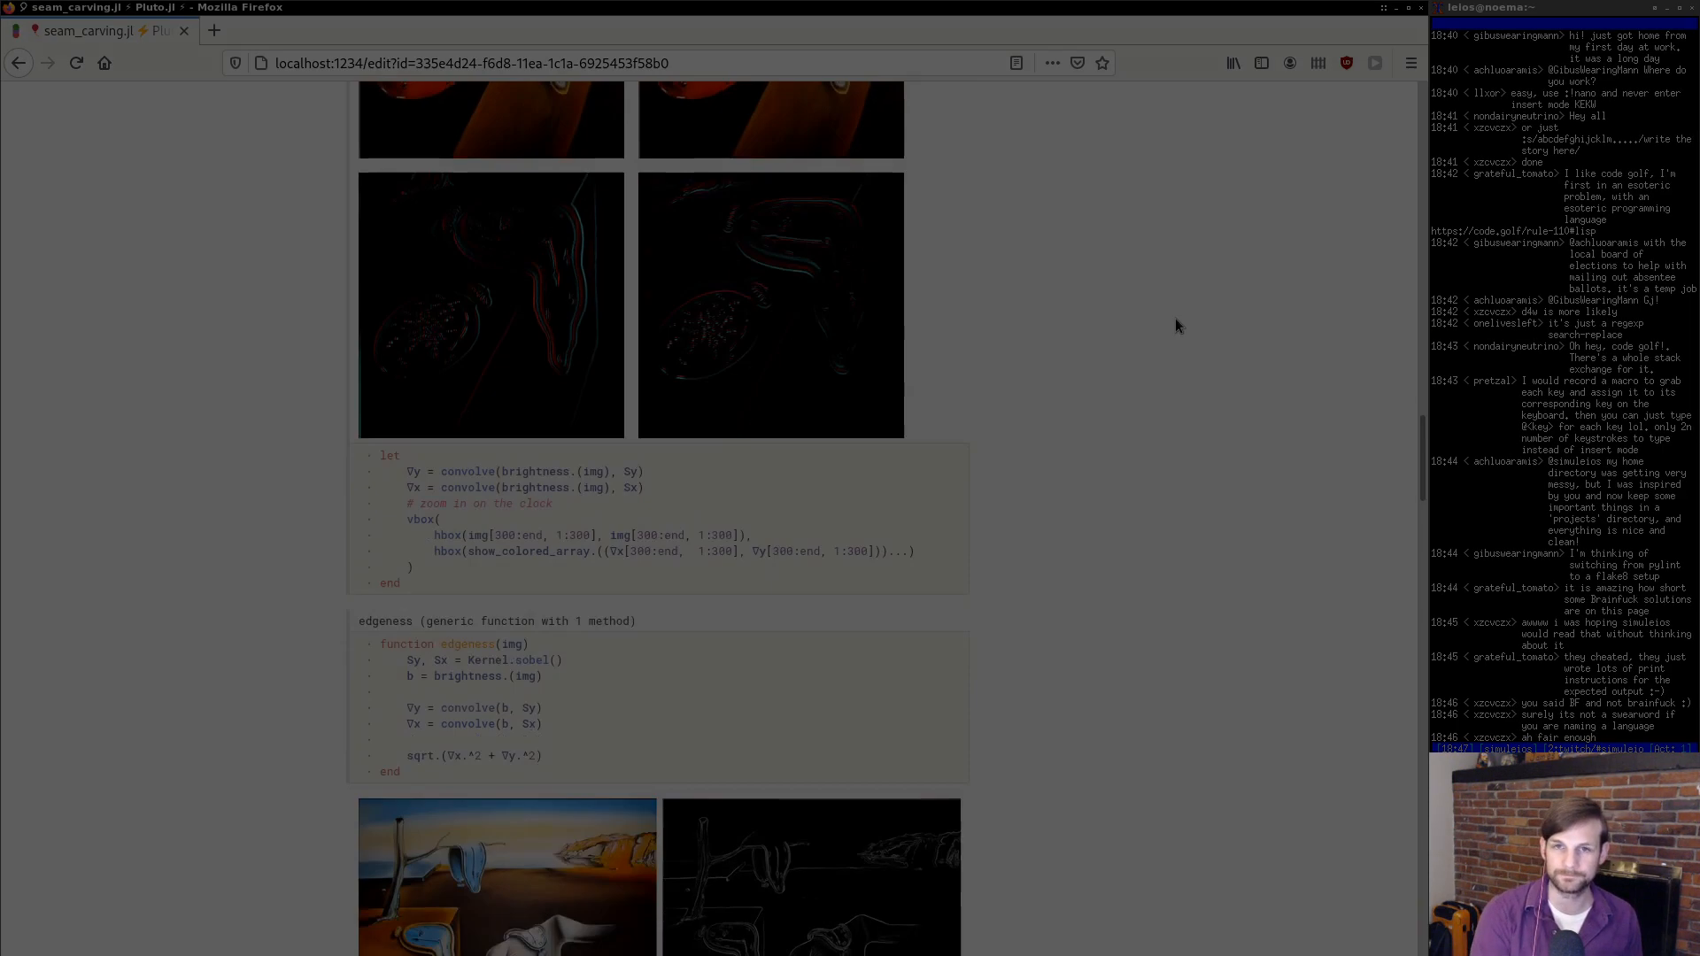